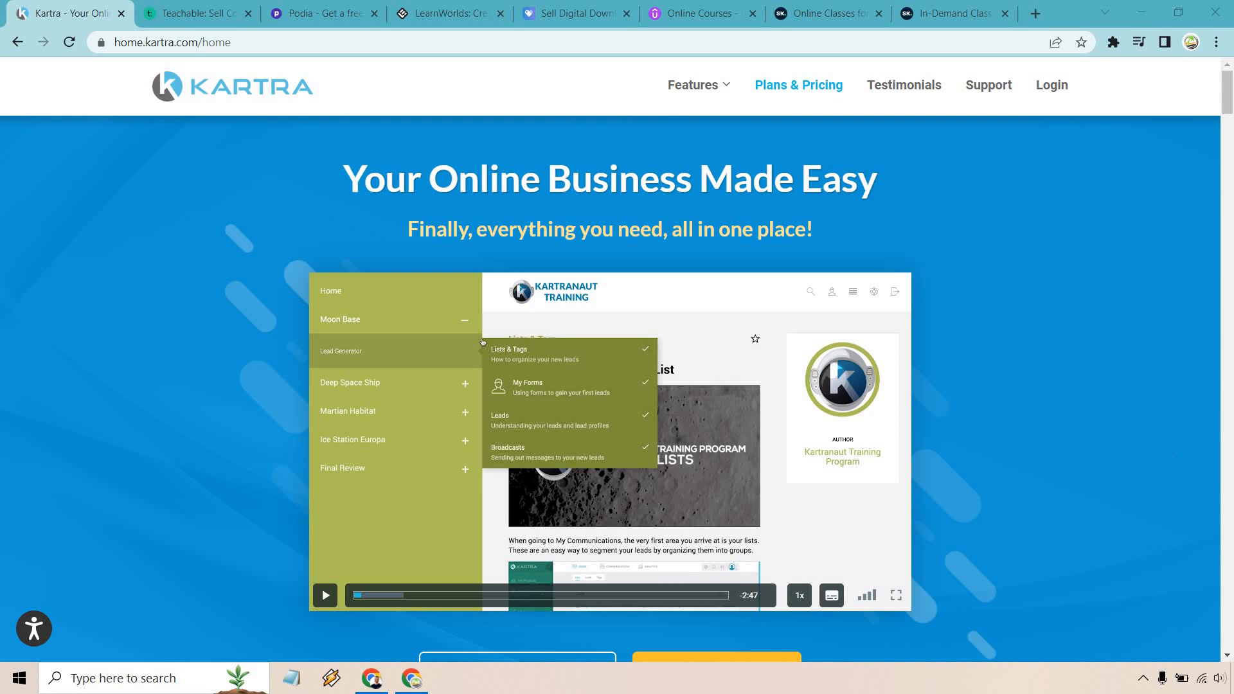
{"action": "mouse_move", "coordinate": [1169, 452]}
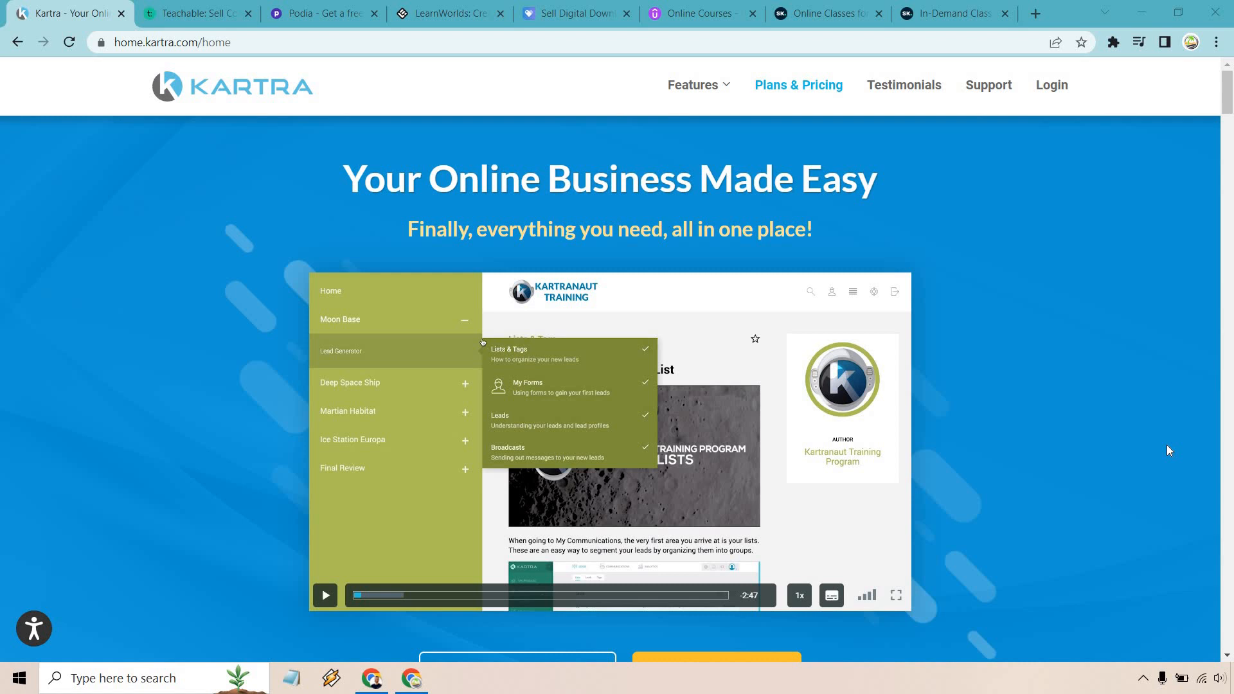
Switch to the Teachable tab and review its "Share what you know" homepage.
{"action": "left_click", "coordinate": [693, 85]}
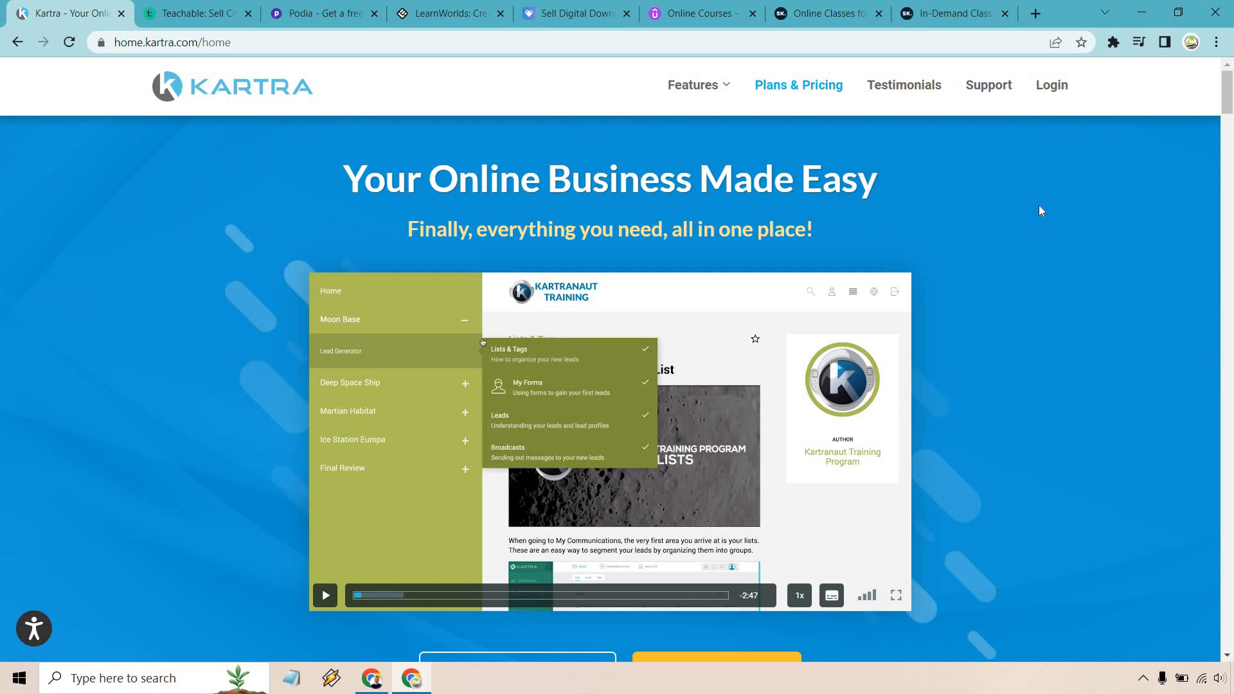
{"action": "left_click", "coordinate": [195, 13]}
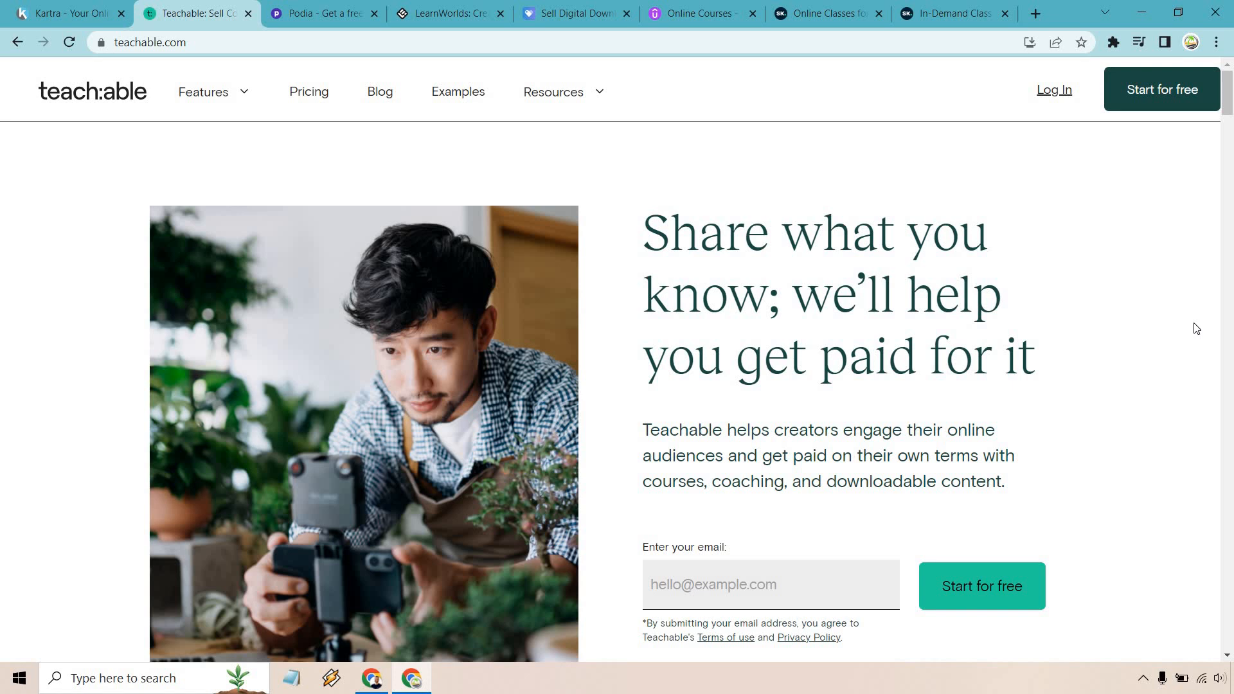
Switch to the Podia tab showing "Your website. Your products. Your community.".
{"action": "left_click", "coordinate": [323, 12]}
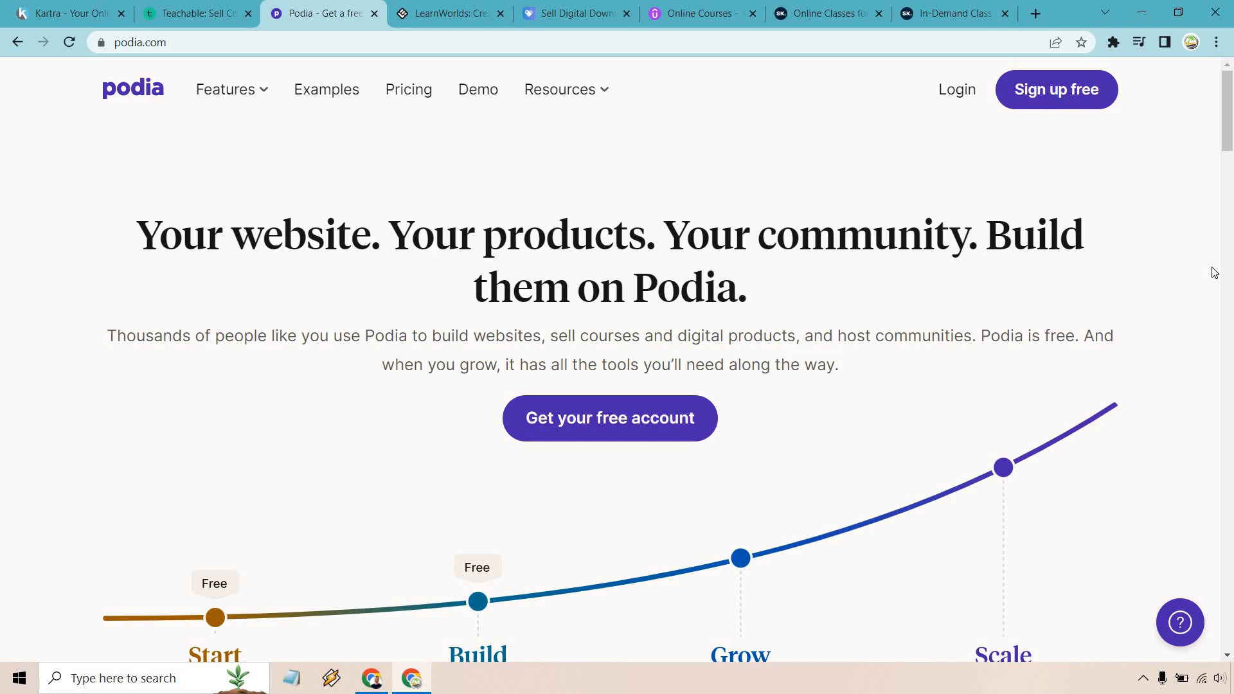
Switch to the LearnWorlds tab with its "Create and sell online courses" headline.
{"action": "left_click", "coordinate": [449, 13]}
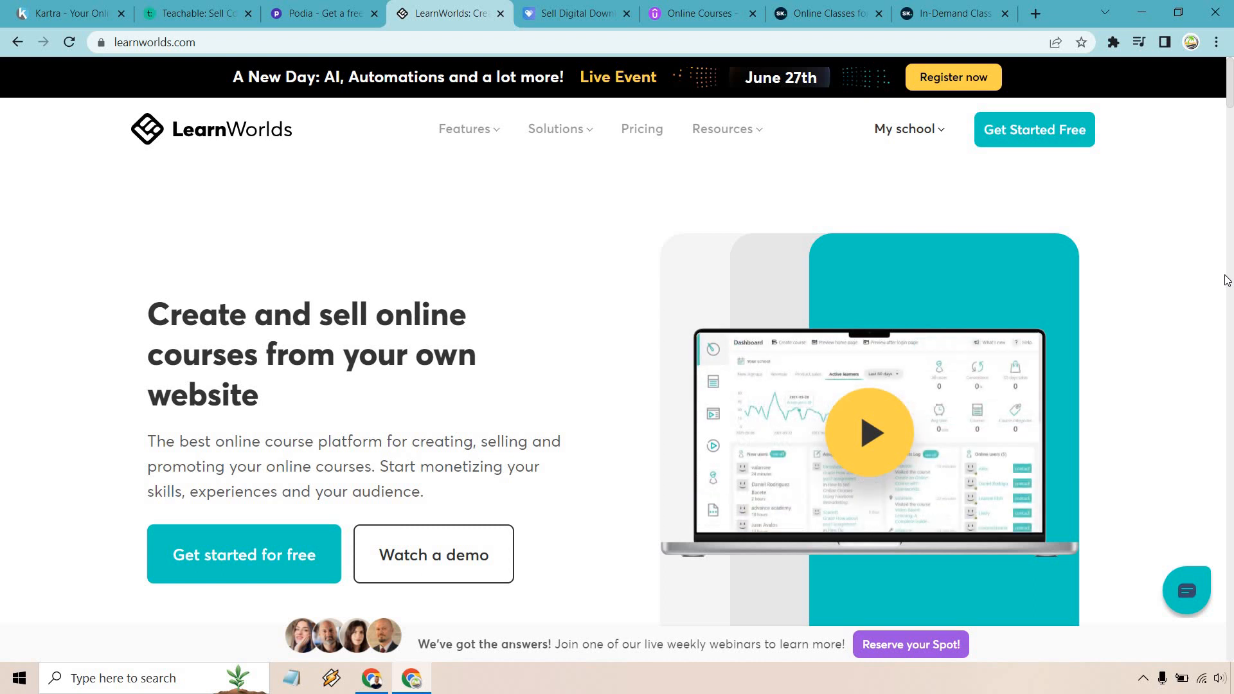
{"action": "left_click", "coordinate": [574, 13]}
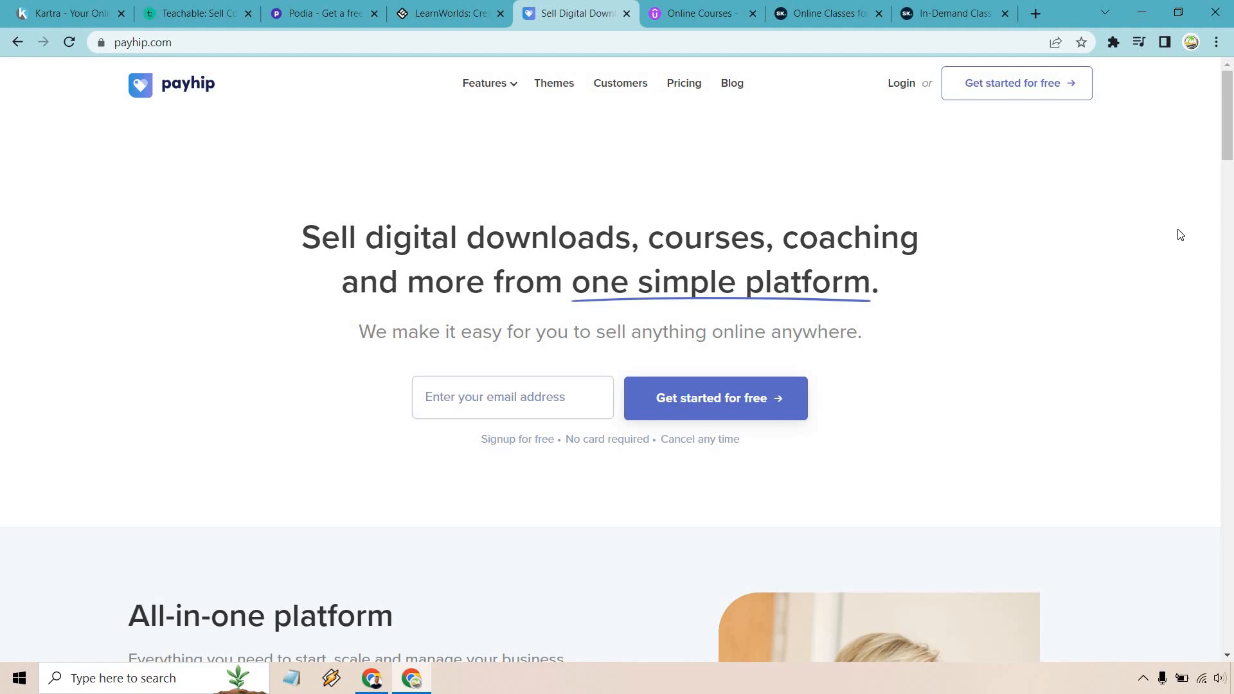
Browse the Udemy homepage, then switch to the Skillshare "Explore your creativity" homepage.
{"action": "left_click", "coordinate": [699, 13]}
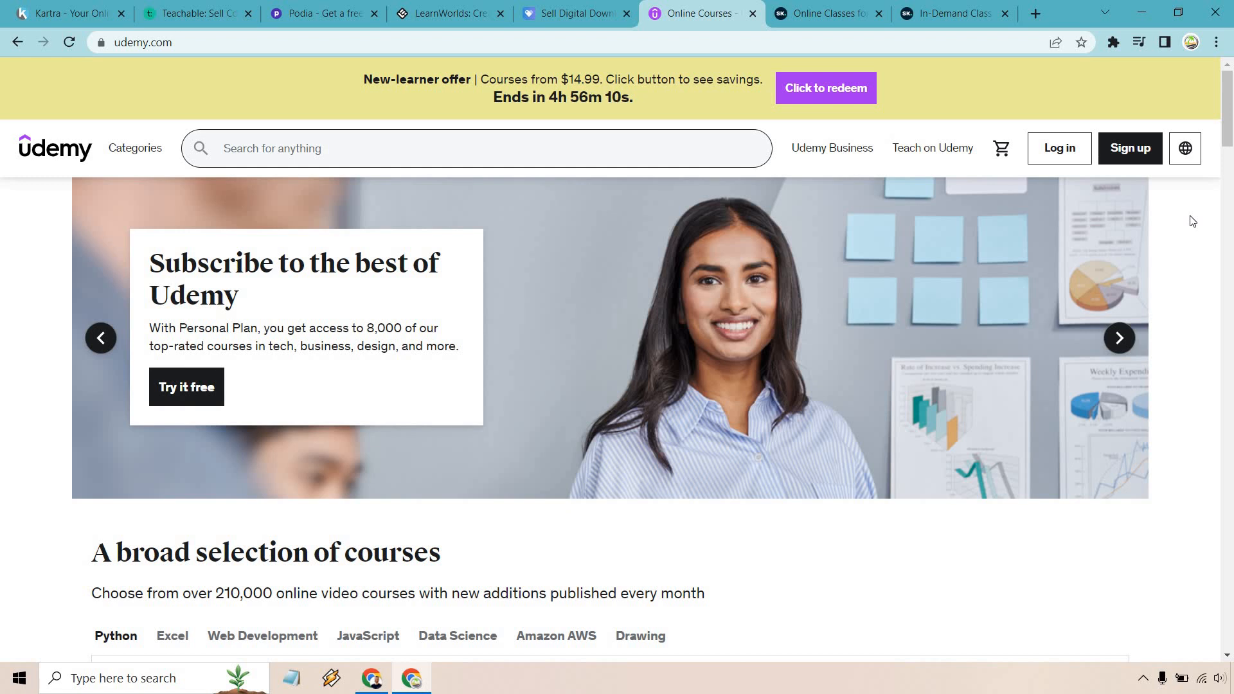
{"action": "left_click", "coordinate": [1118, 338]}
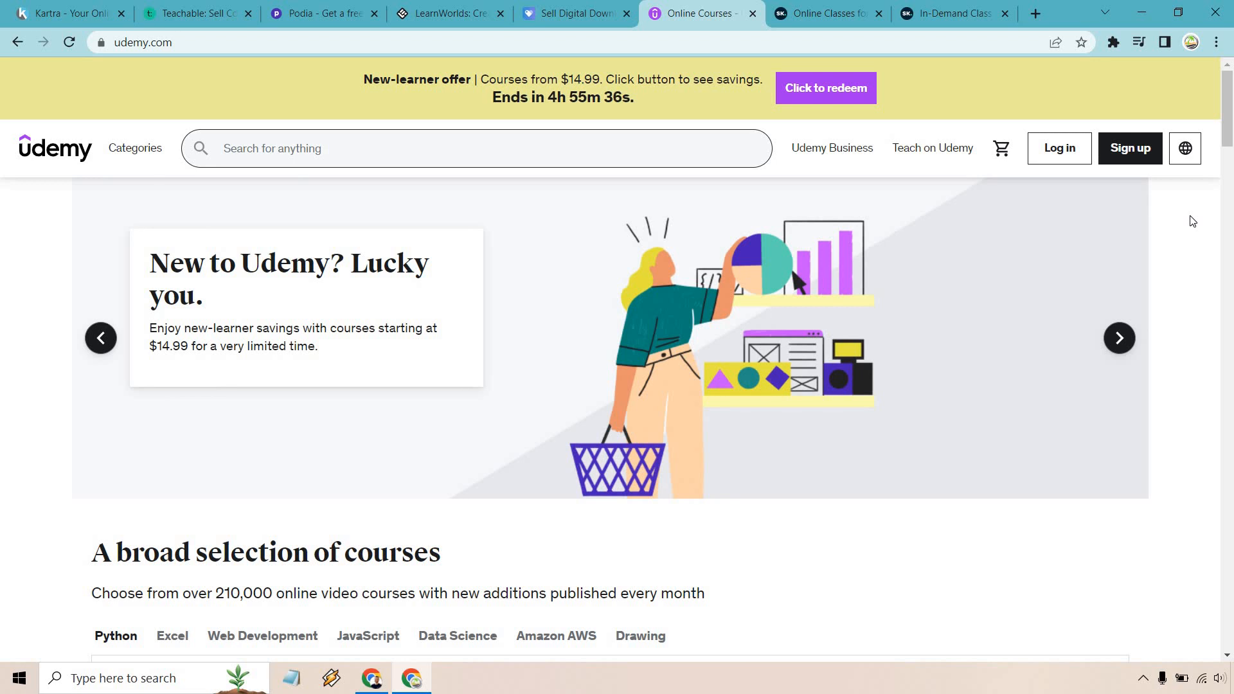
{"action": "left_click", "coordinate": [827, 13]}
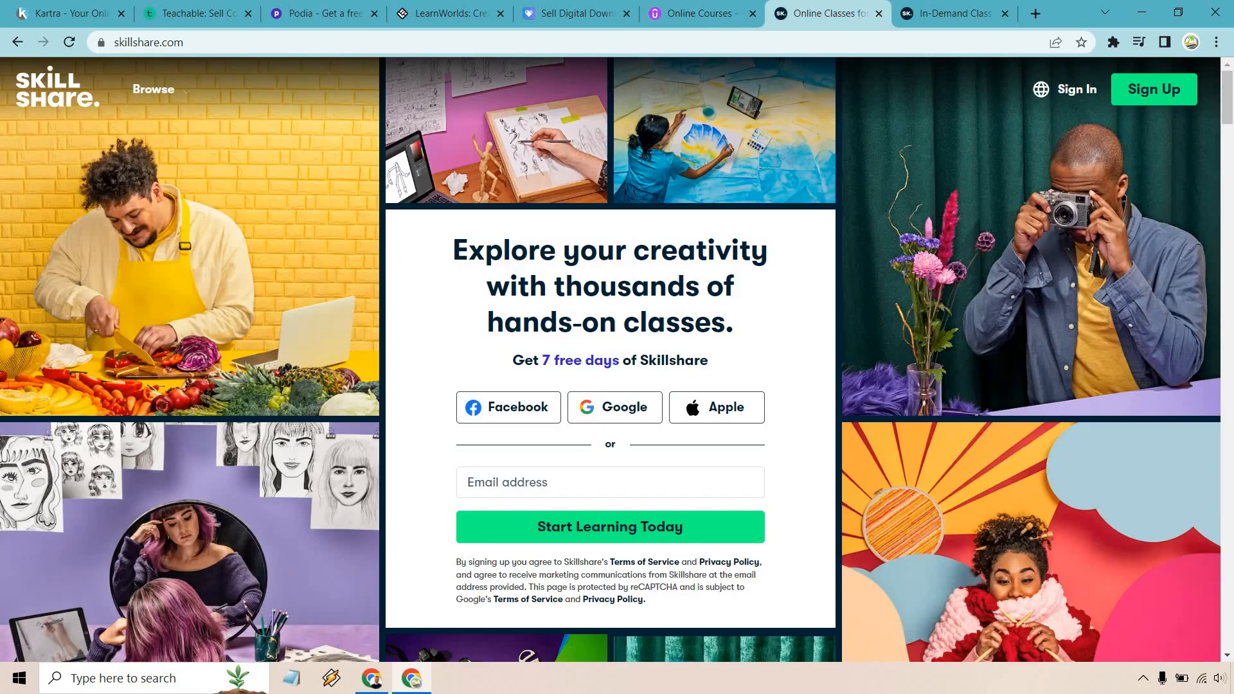
{"action": "mouse_move", "coordinate": [1220, 316]}
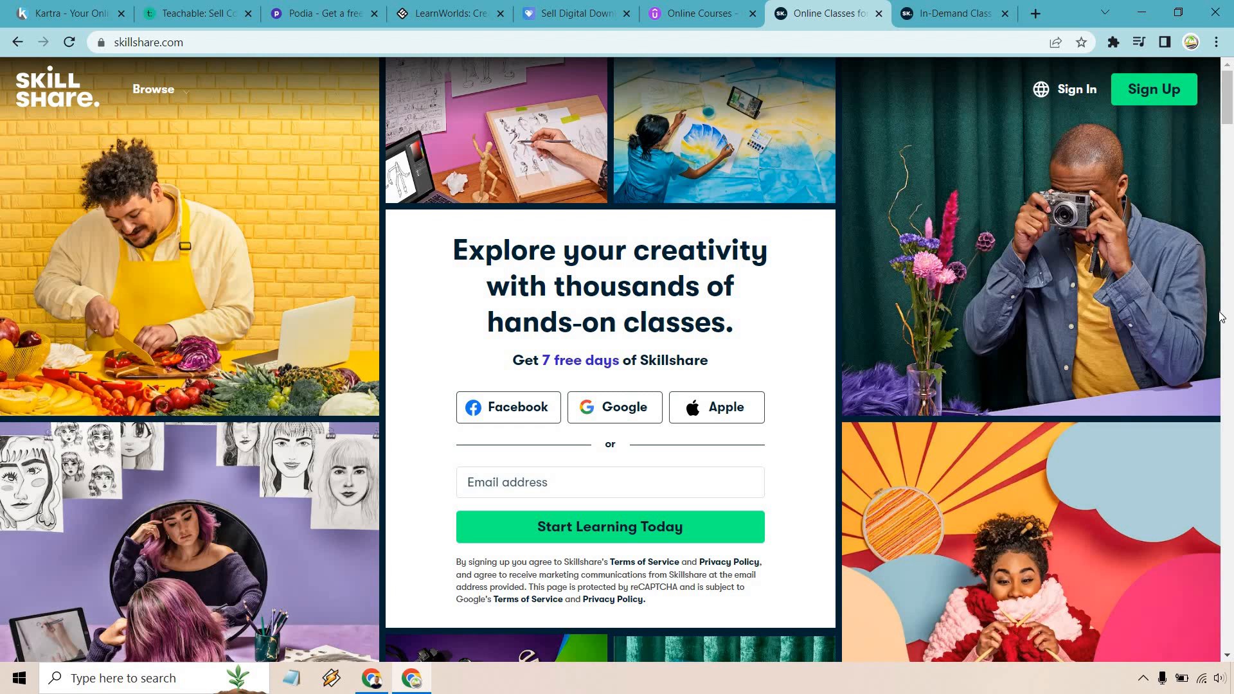
Switch to the Skillshare "In-Demand Class Topics" help article tab.
{"action": "left_click", "coordinate": [948, 13]}
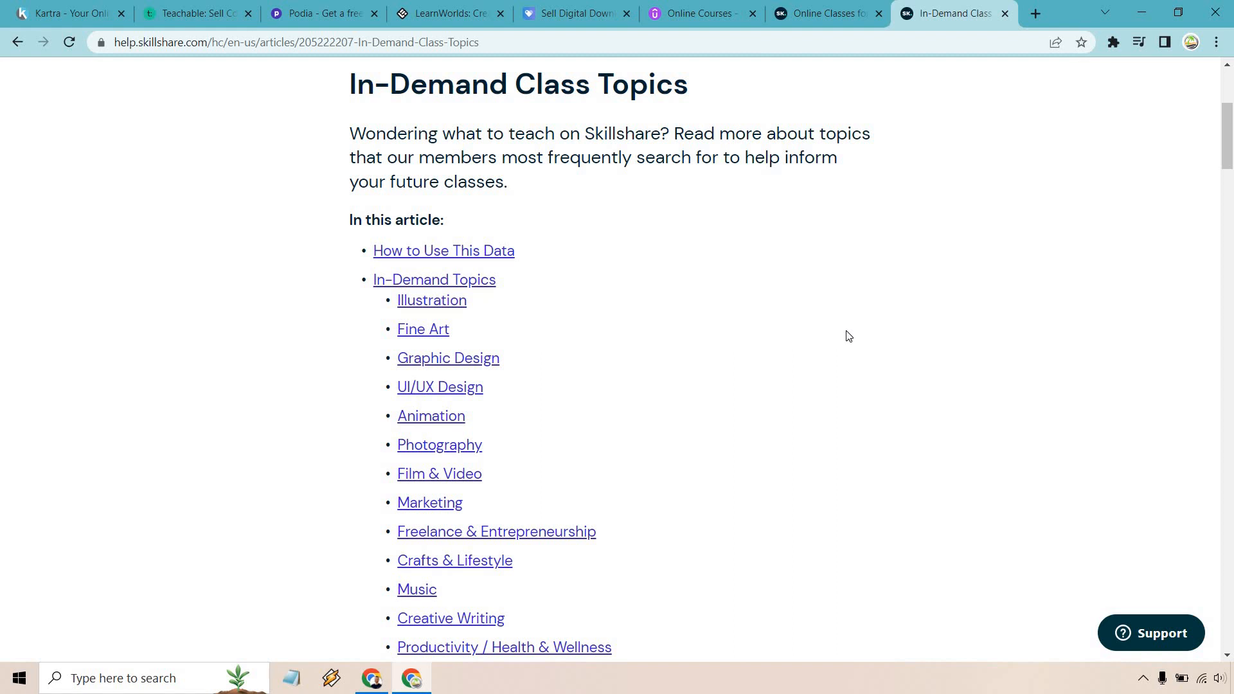
Return to the first tab, Kartra's "Your Online Business Made Easy" homepage.
{"action": "left_click", "coordinate": [67, 12]}
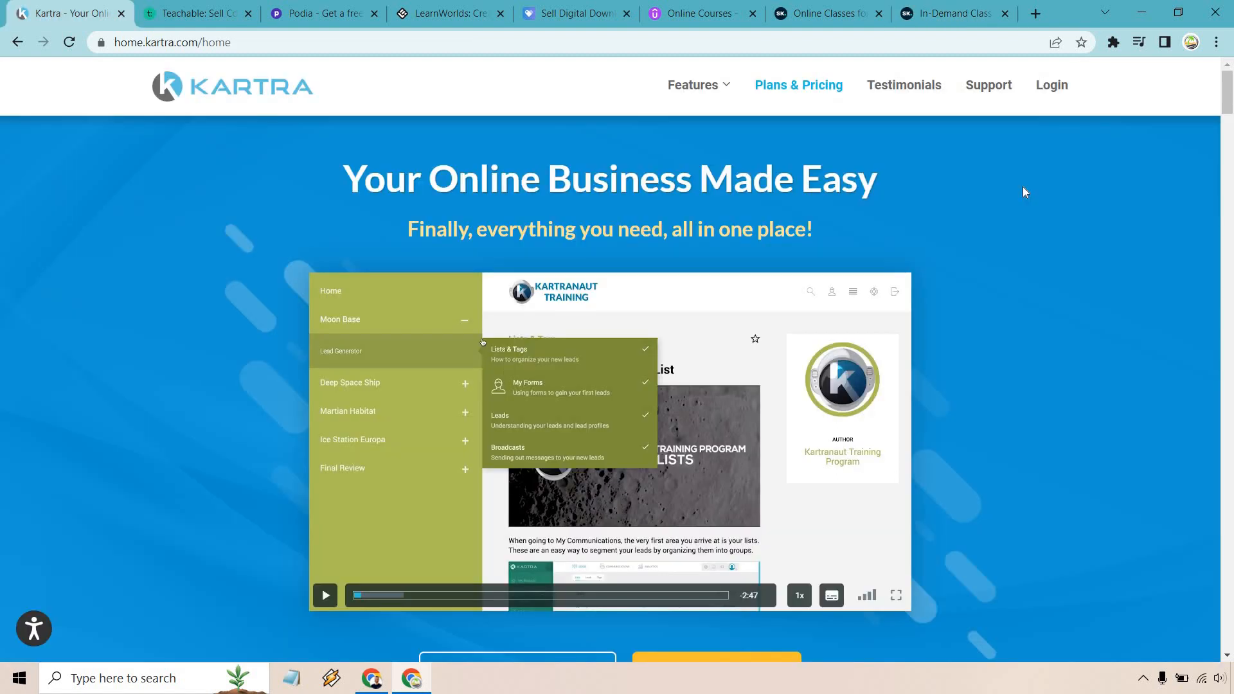